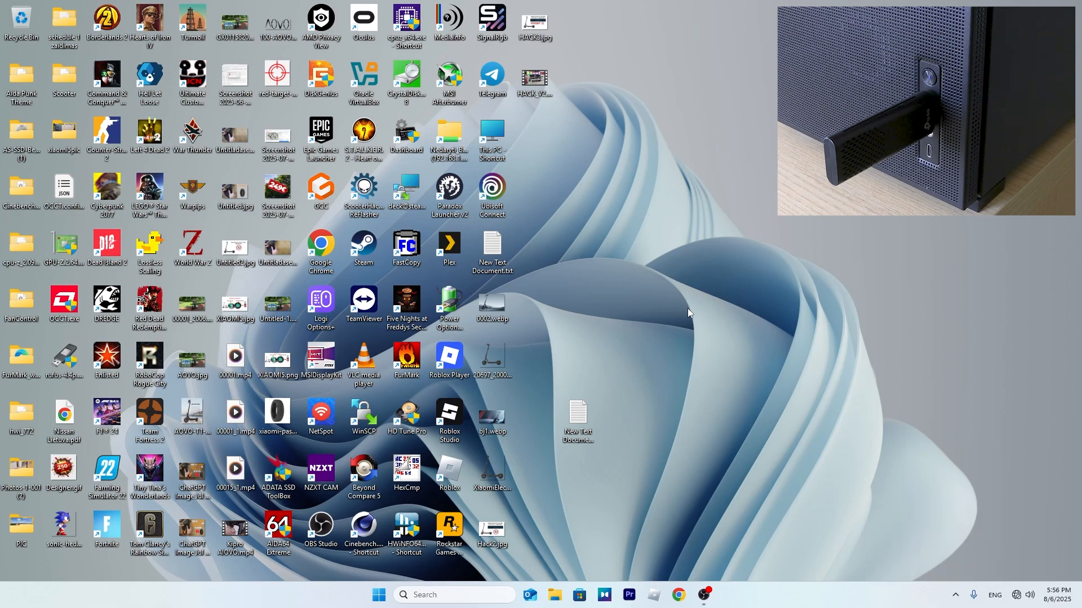
- Show This PC in File Explorer to list the TP-Link CD drive (F:)
left_click(554, 594)
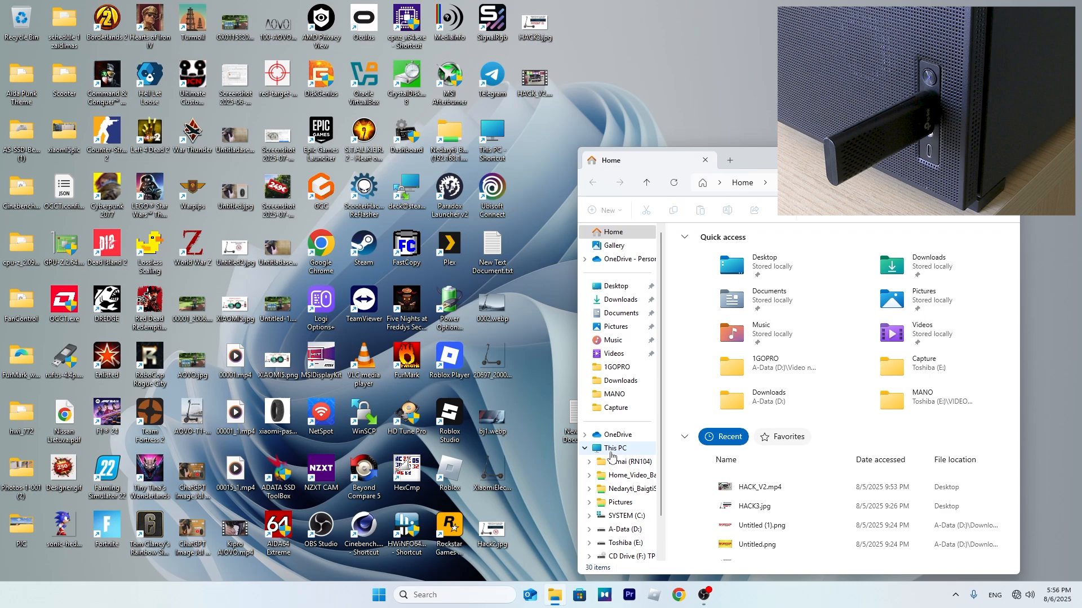
left_click(613, 448)
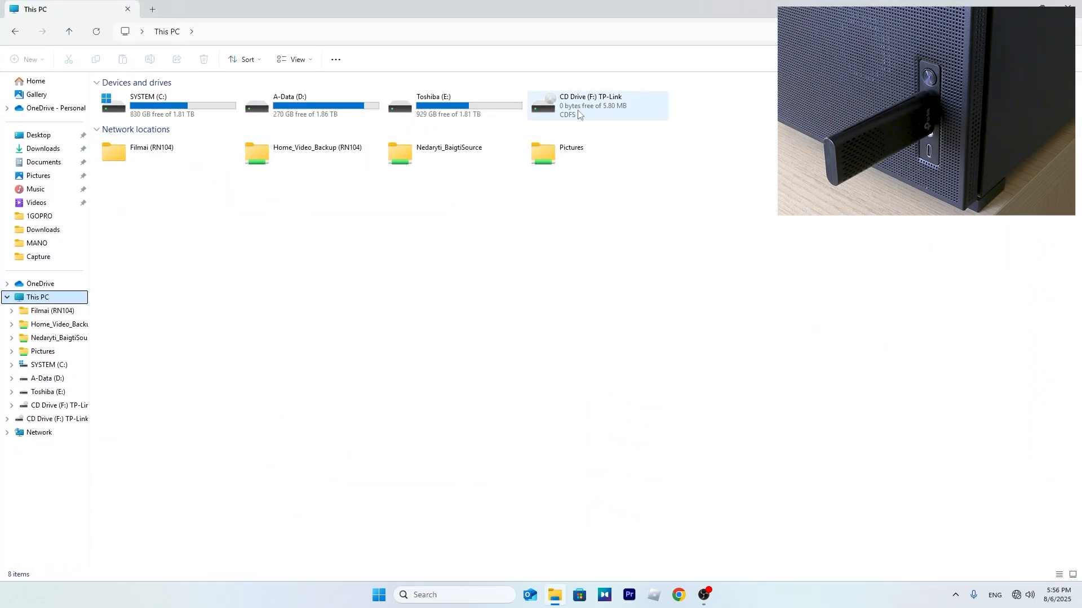
- Run setup from the TP-Link CD drive (F:) and install the Archer TX20U driver
double_click(597, 105)
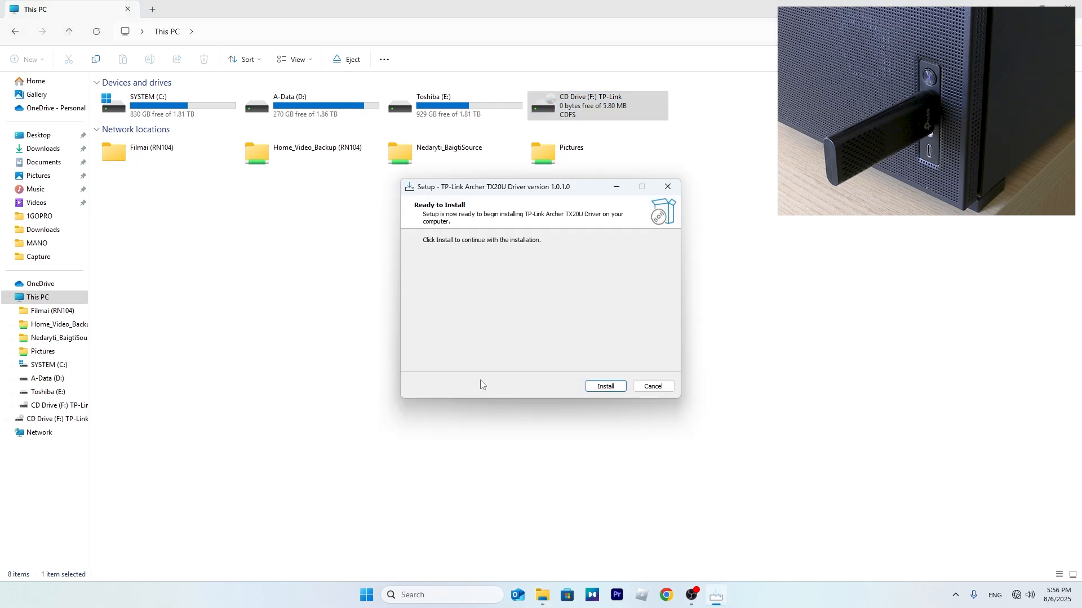
left_click(605, 385)
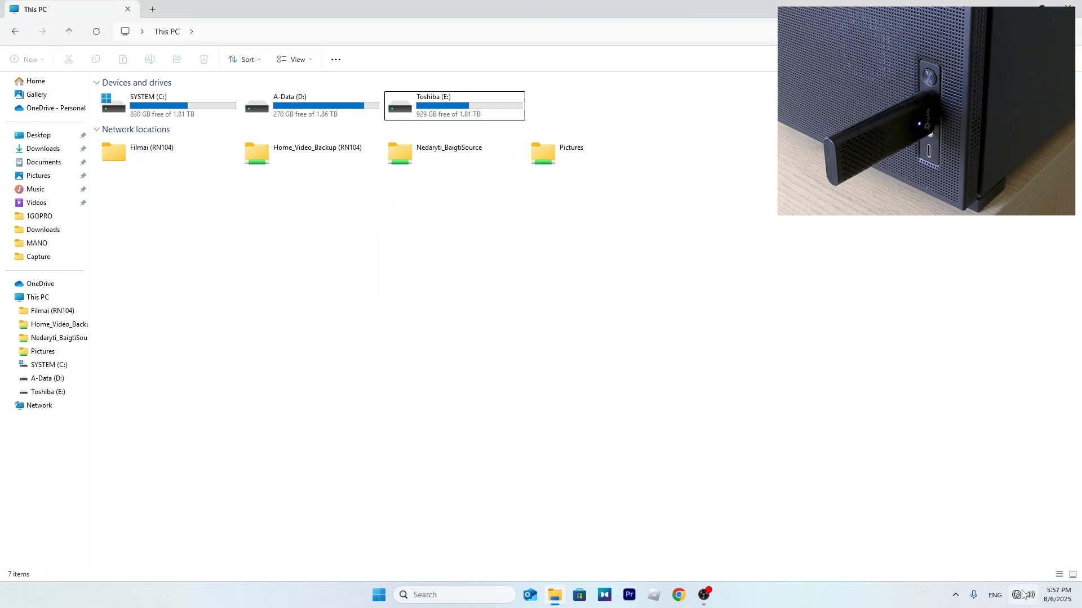
- Connect to the Mindes Wi-Fi network from the taskbar's Wi-Fi list, submitting its password
left_click(1028, 595)
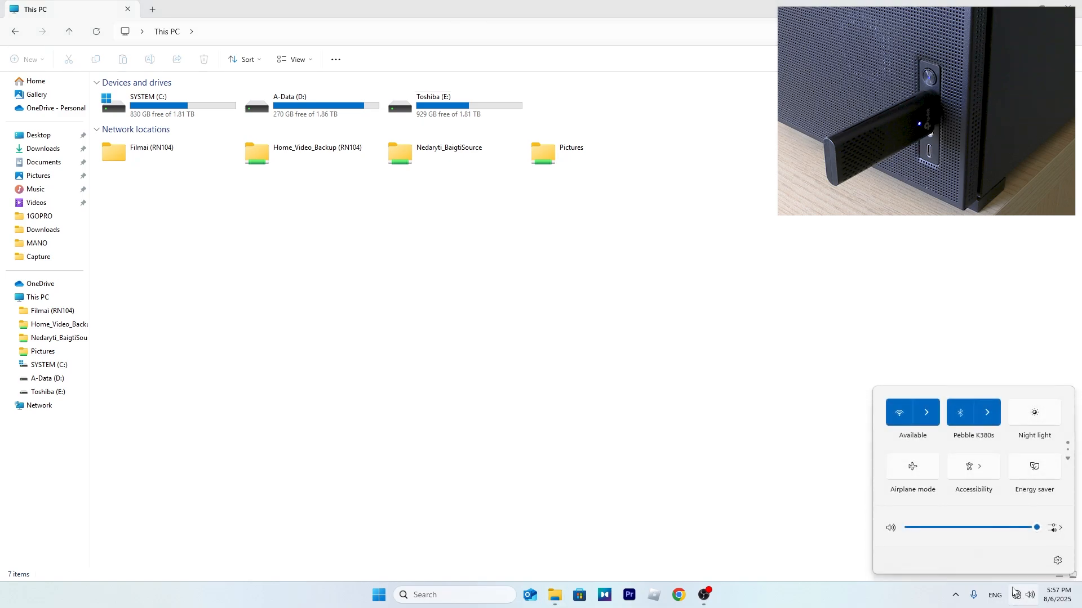
left_click(926, 411)
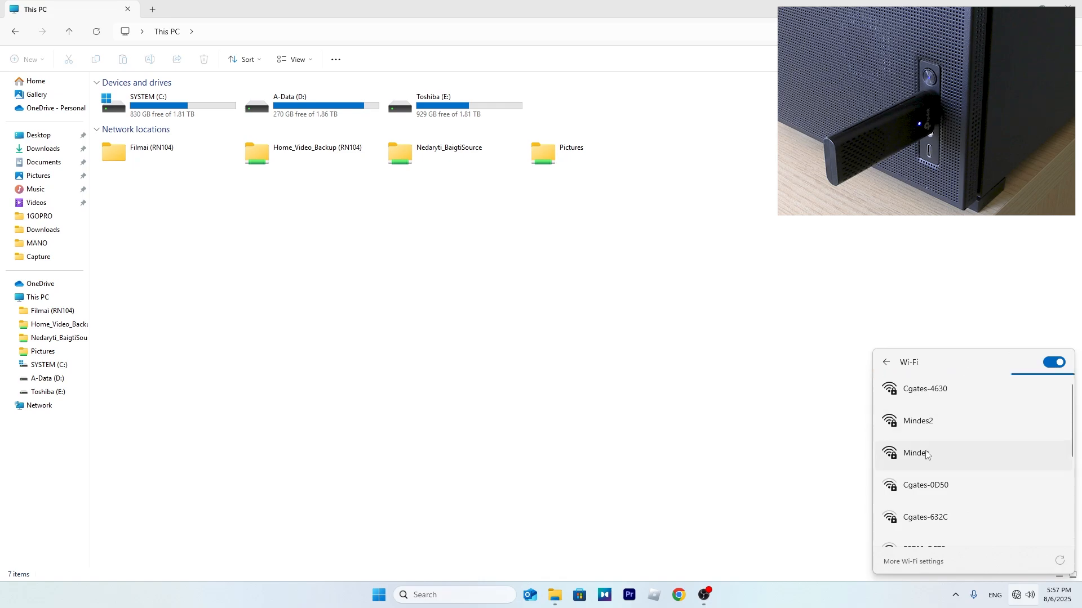
left_click(916, 453)
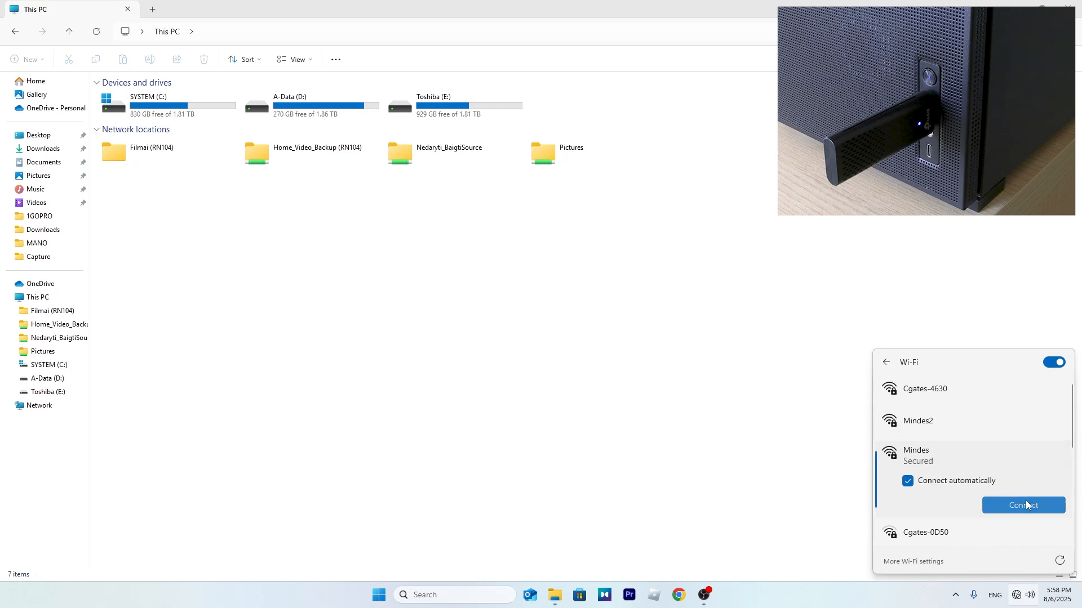
left_click(1023, 505)
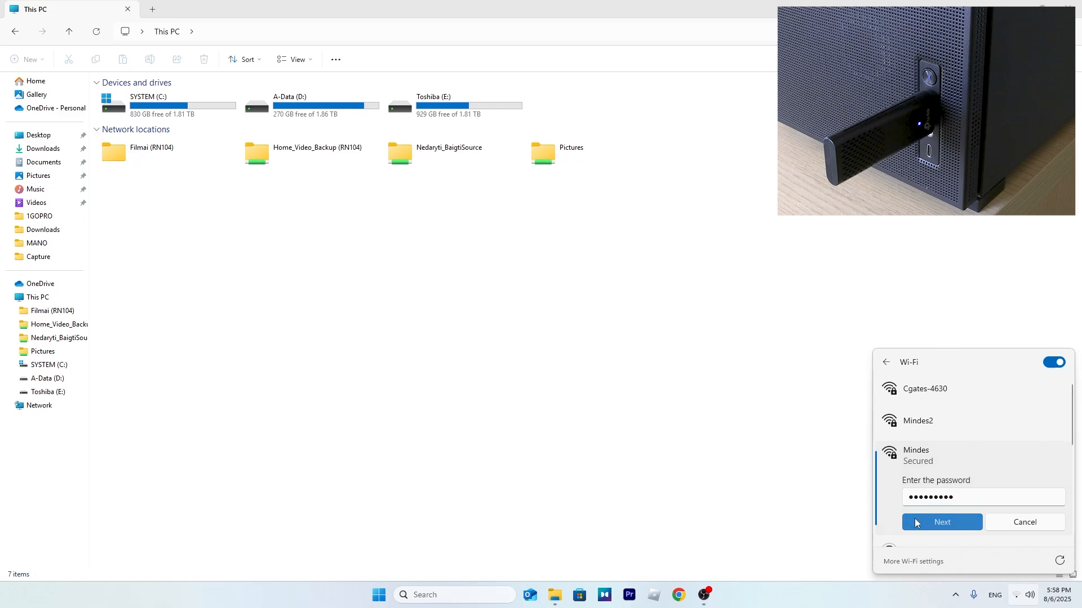
left_click(941, 522)
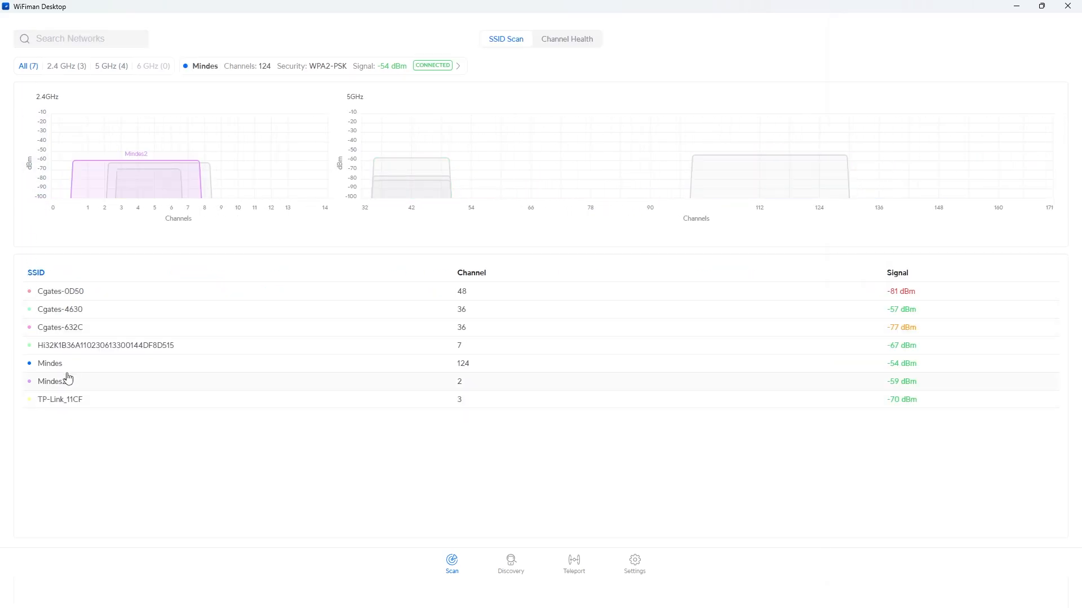
- Open Mindes2 in the SSID Scan list and its ASUSTek access point details panel
left_click(50, 381)
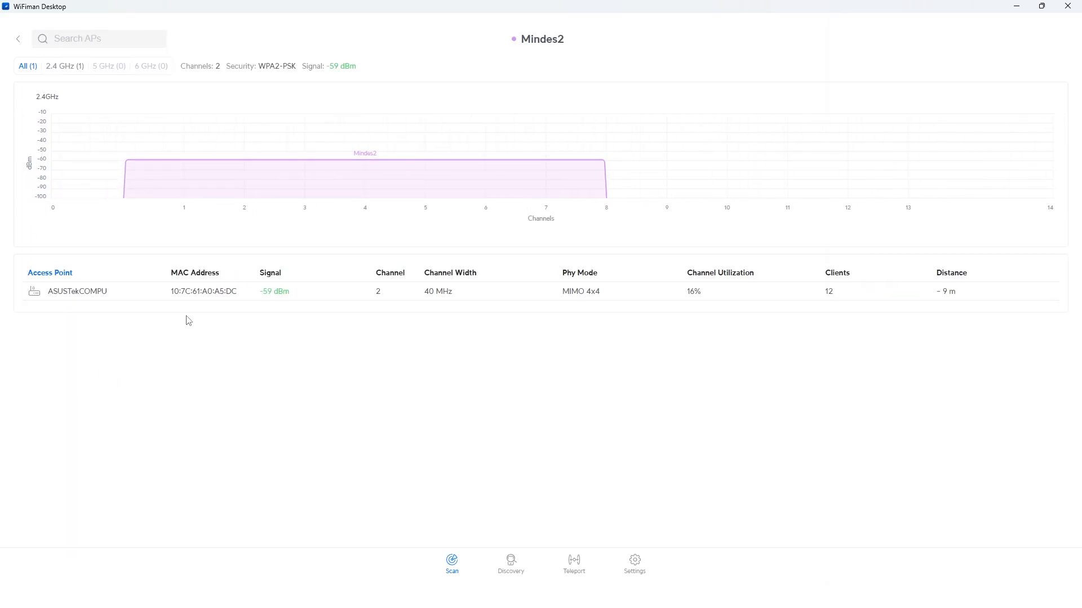
left_click(77, 291)
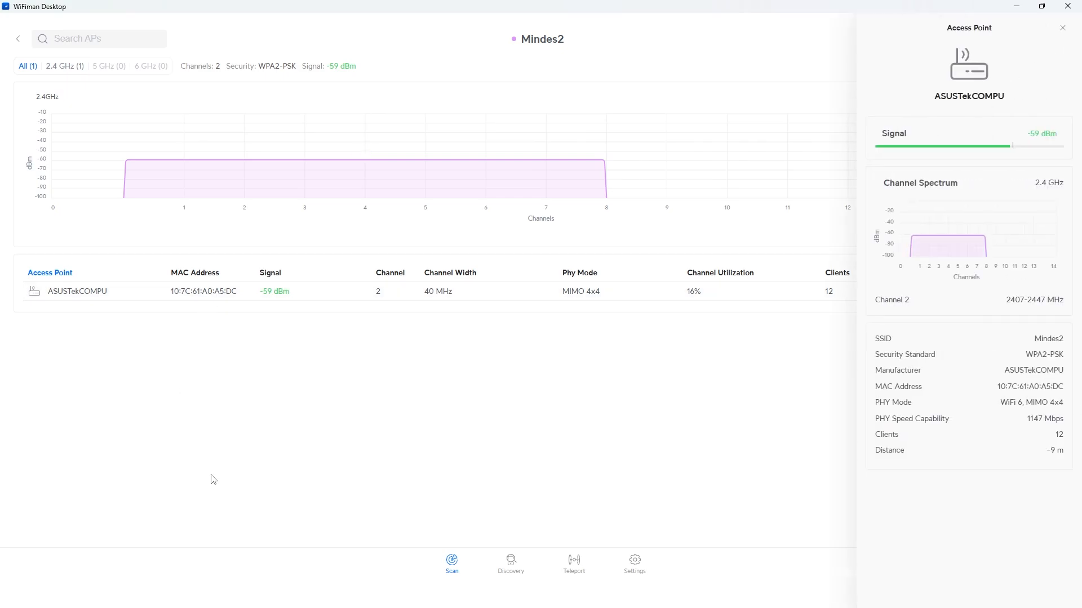